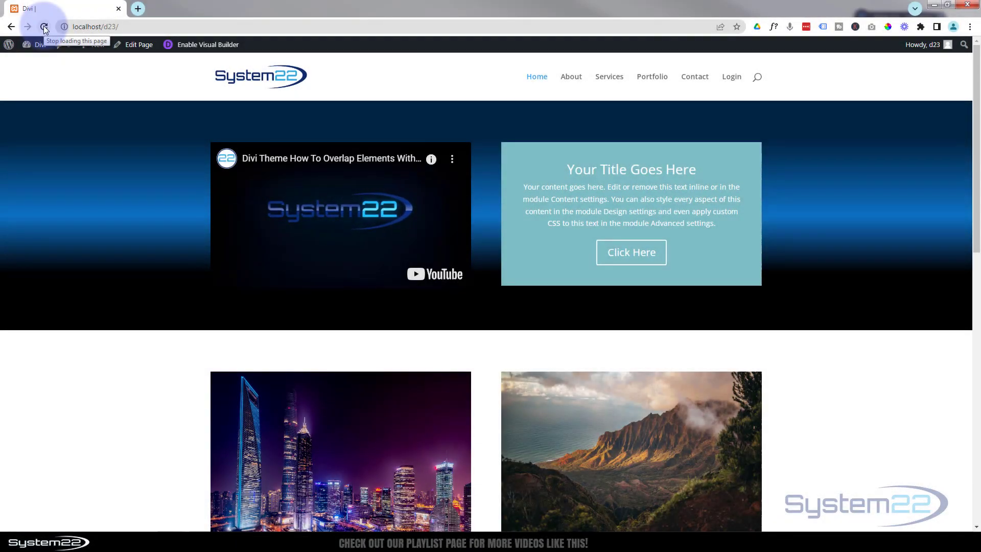
Play the YouTube video already embedded in the hero section of the front-end page.
left_click(44, 27)
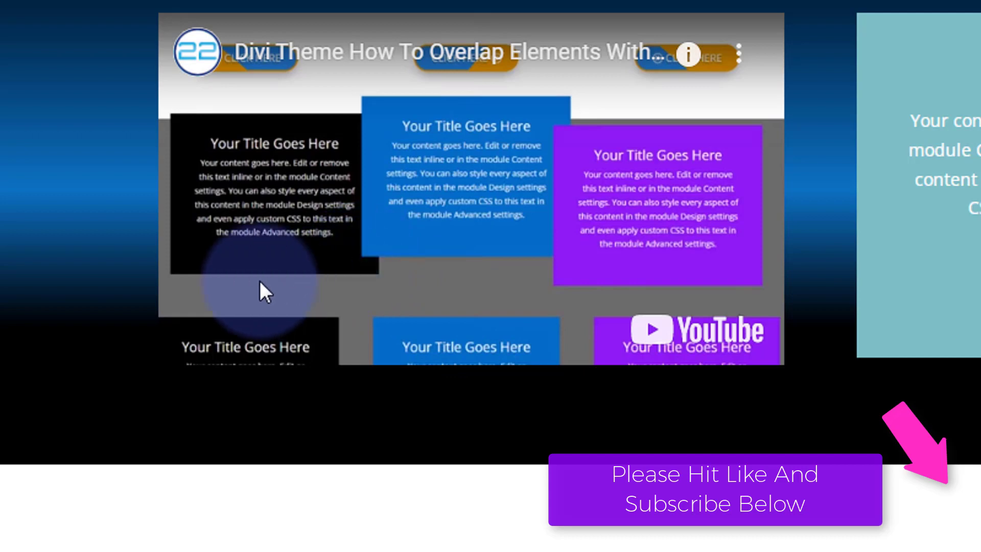
mouse_move(635, 270)
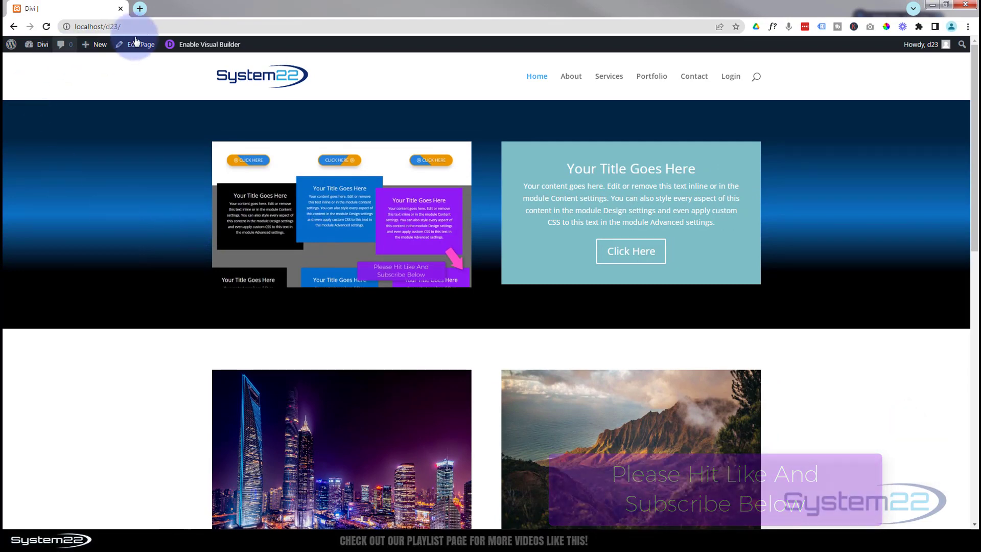
Enable the Visual Builder and add an empty Code module to the hero's left column.
left_click(203, 44)
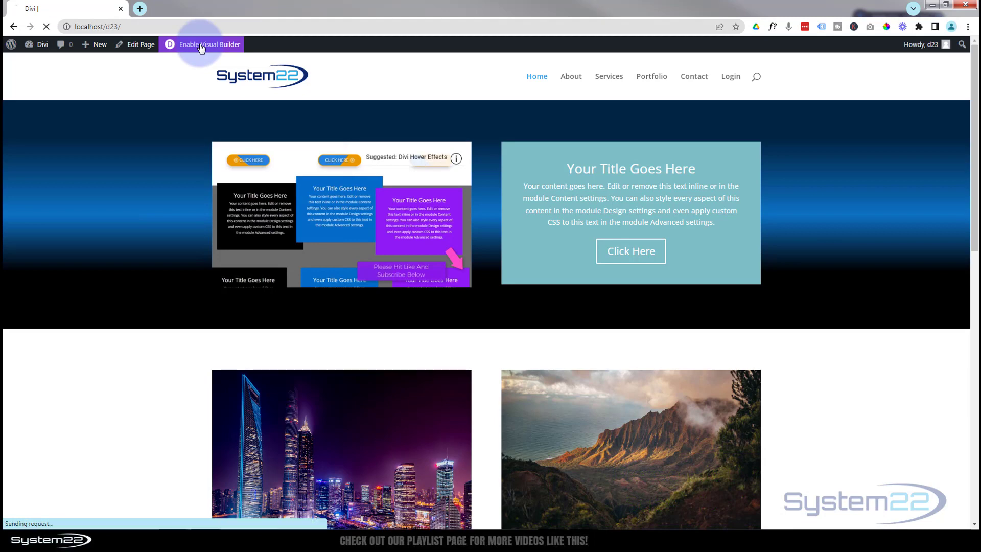
left_click(208, 44)
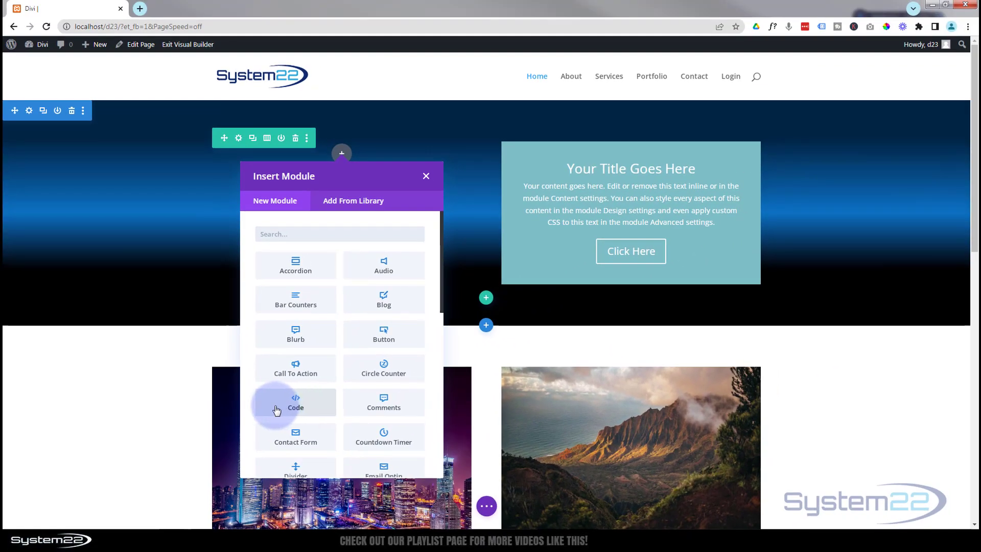
left_click(295, 402)
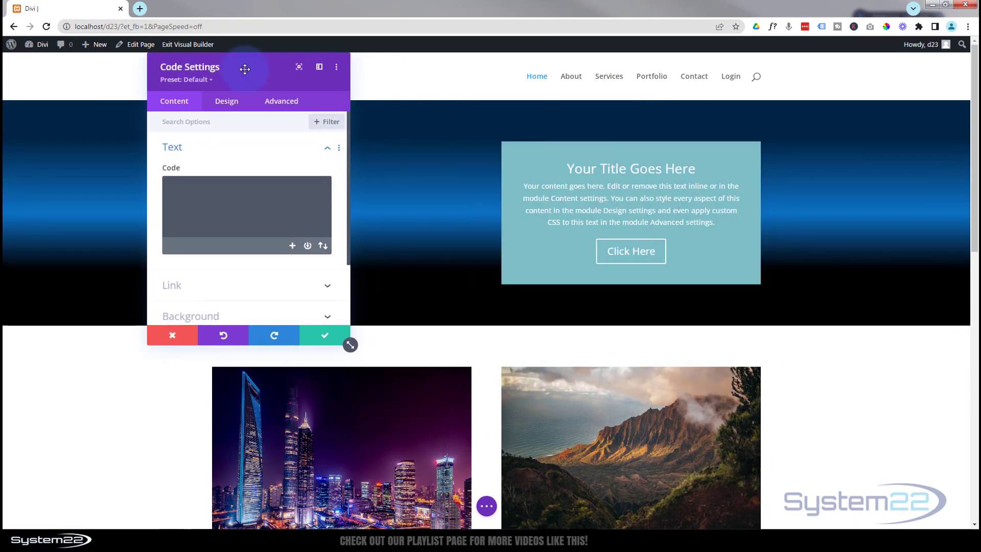
left_click_drag(245, 69, 623, 76)
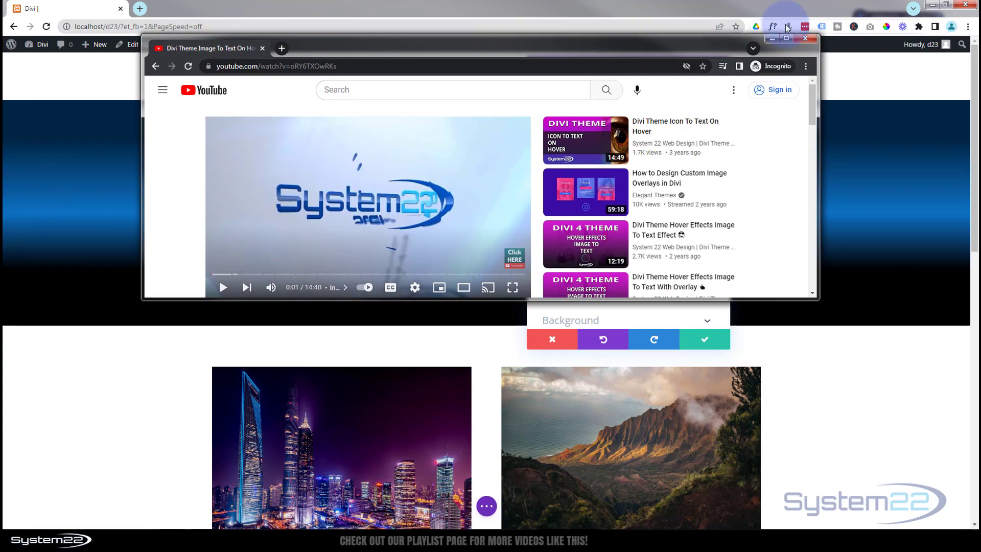
Copy the video's iframe embed code from YouTube's Share > Embed options.
left_click(786, 38)
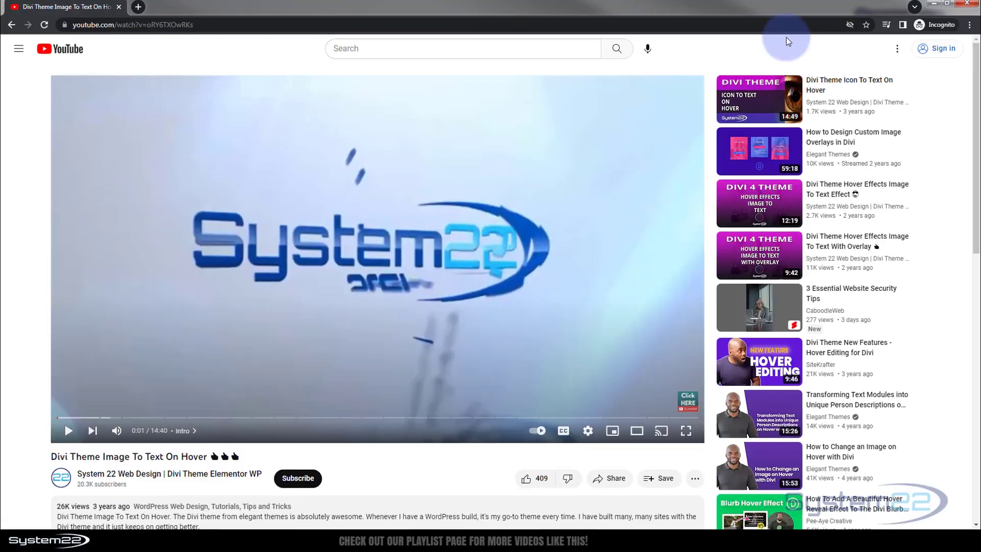
left_click(610, 479)
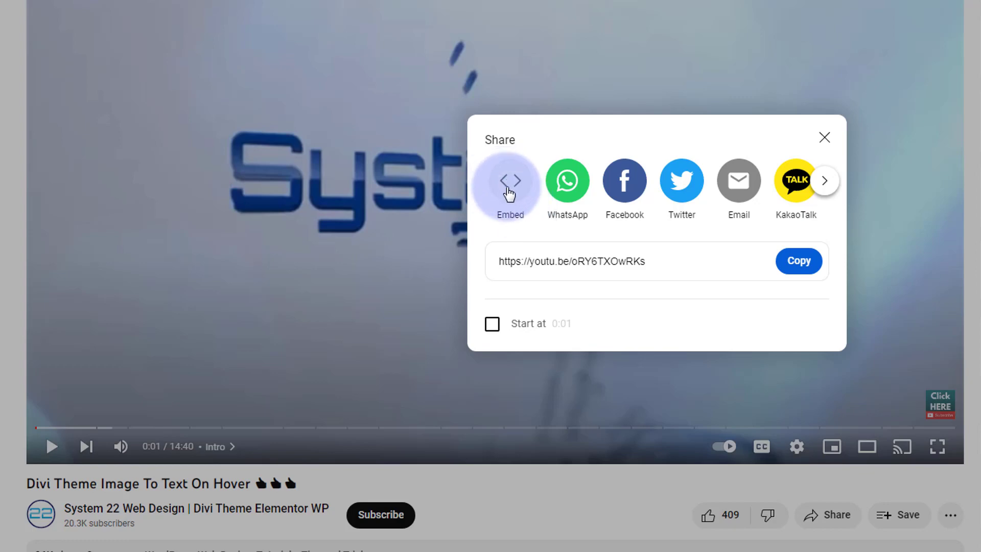
mouse_move(514, 191)
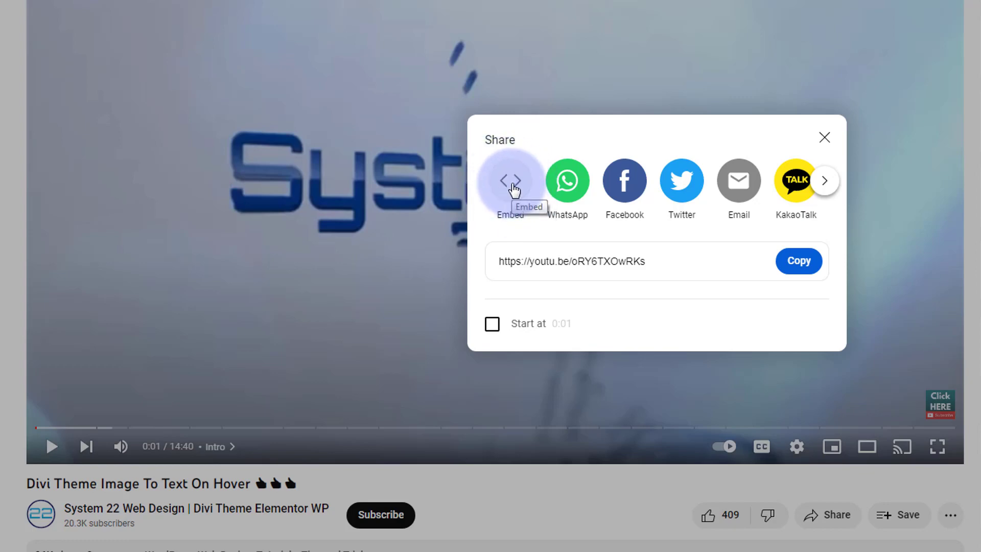
left_click(511, 180)
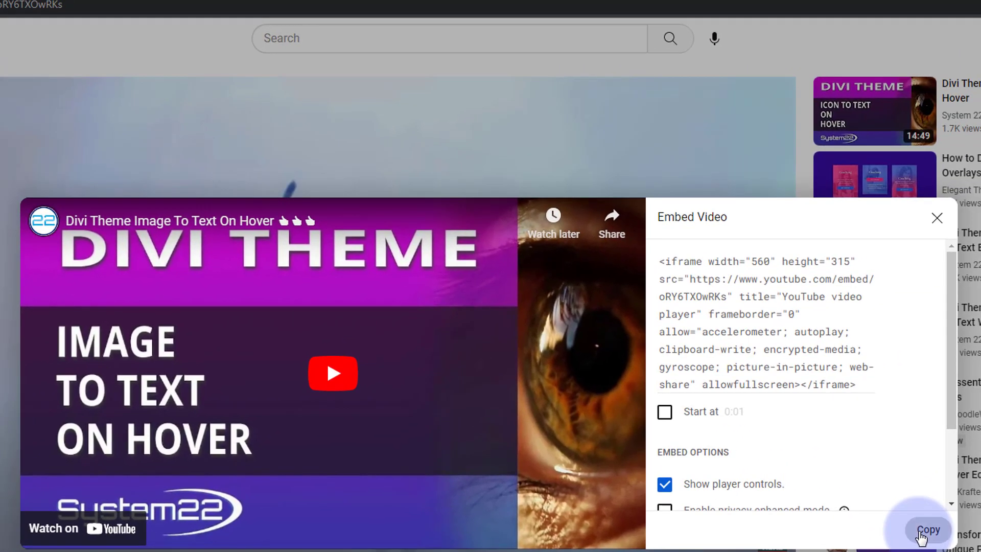
left_click(929, 529)
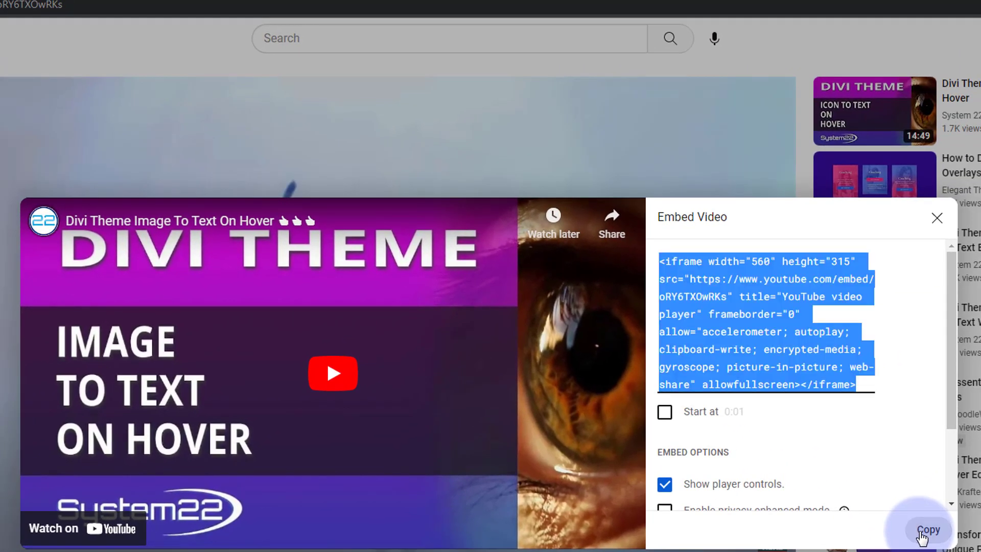
left_click(928, 530)
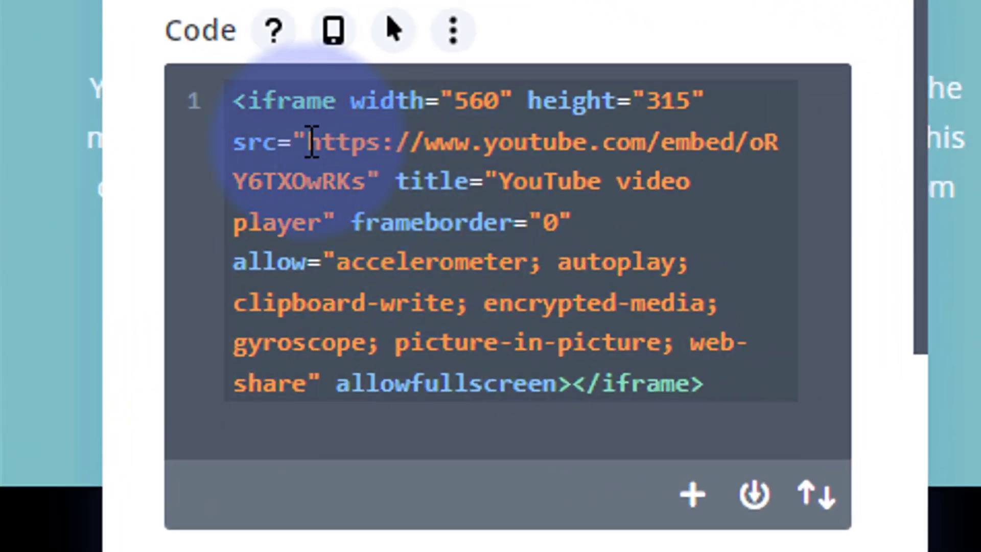
Paste the iframe code and insert a question mark after the video ID in src.
left_click_drag(312, 141, 369, 181)
type("?")
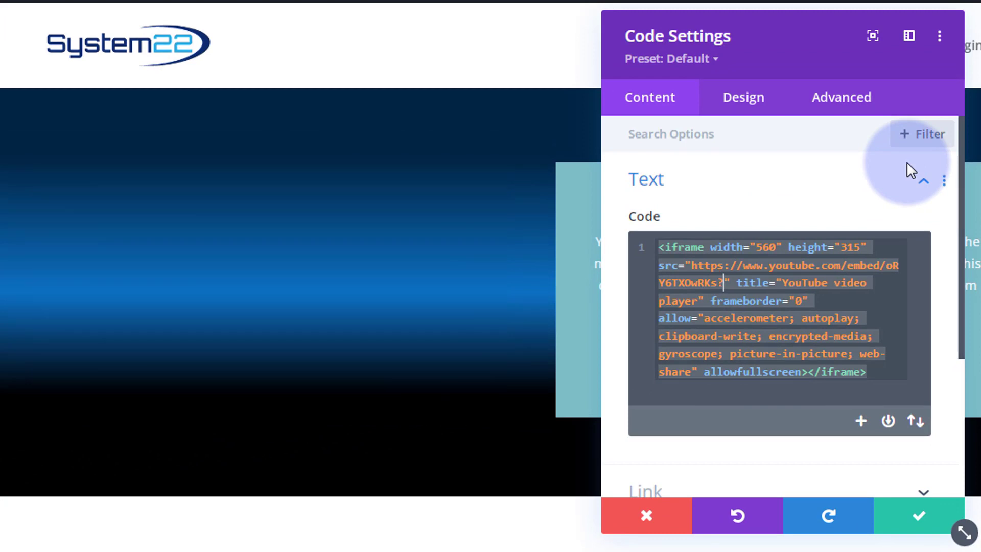
Append autoplay=1&mute=1 to the embed src URL after the question mark.
type("autoplay=")
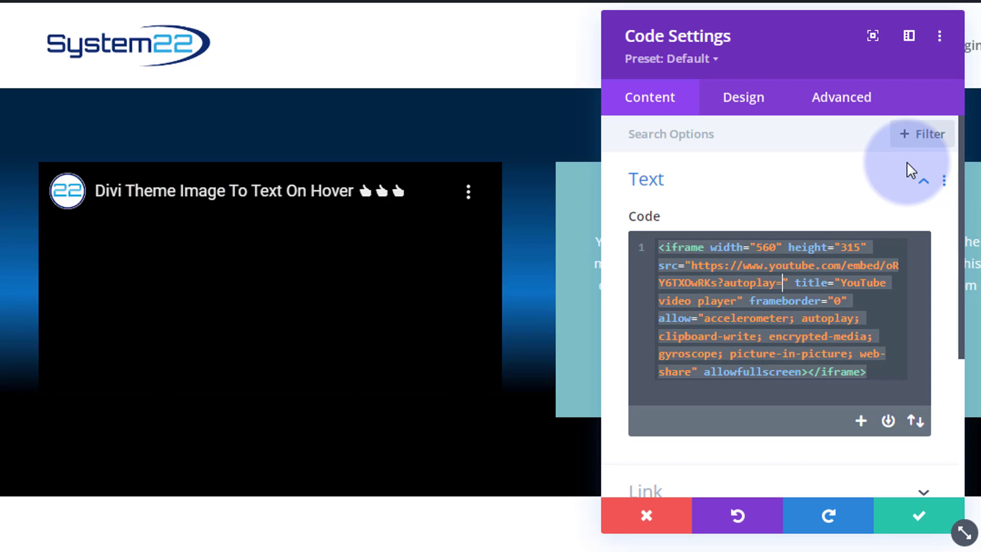
type("1")
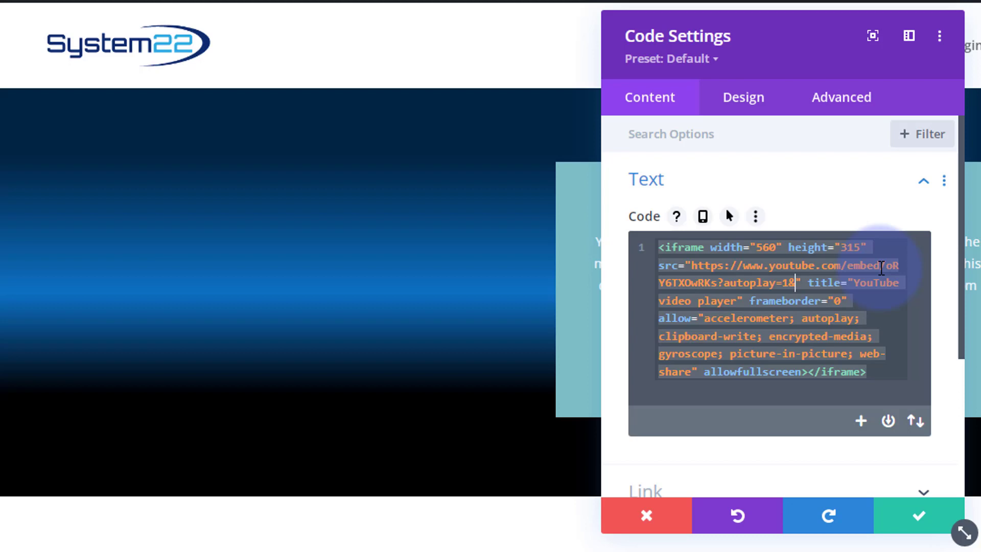
type("&mute")
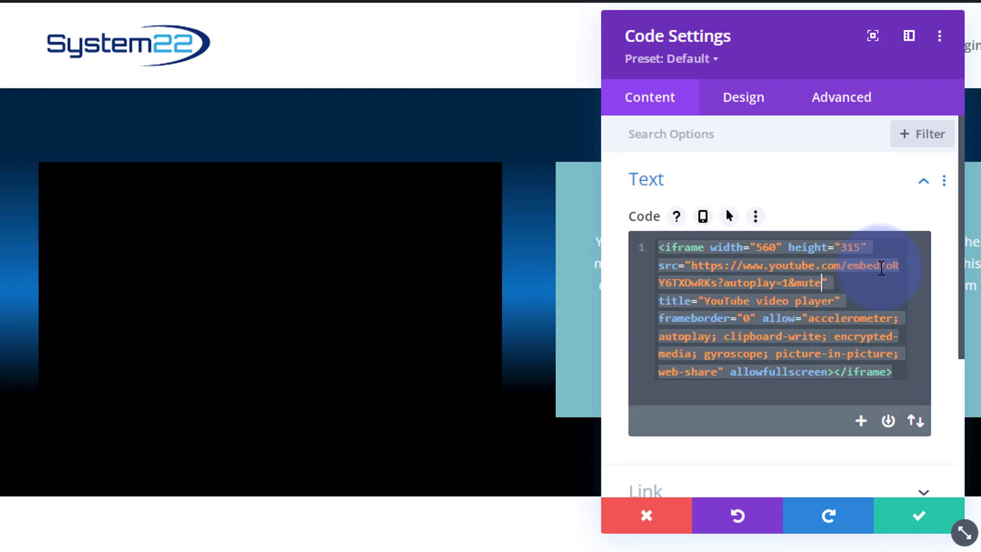
type("1&")
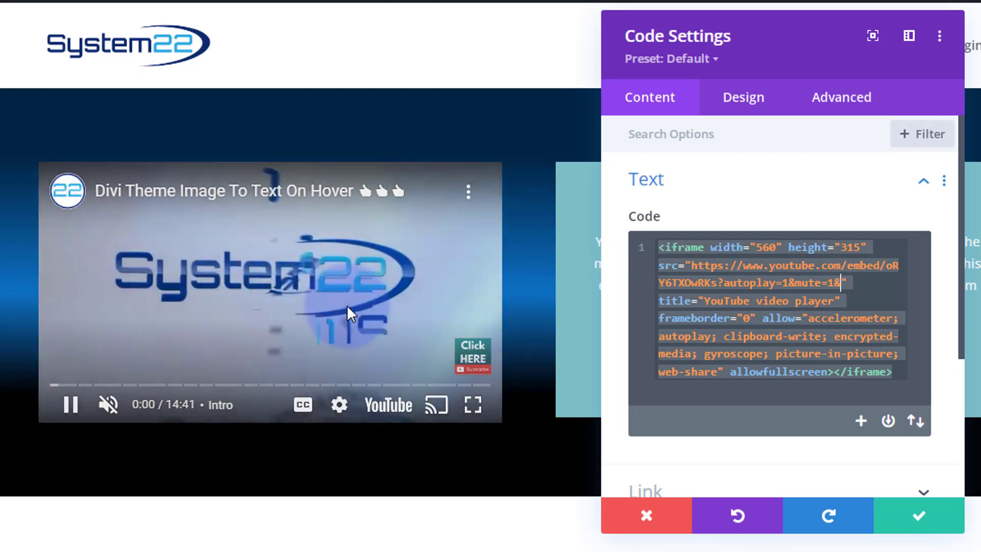
Add &loop=1 to the embed URL after the mute parameter.
type("loop=1")
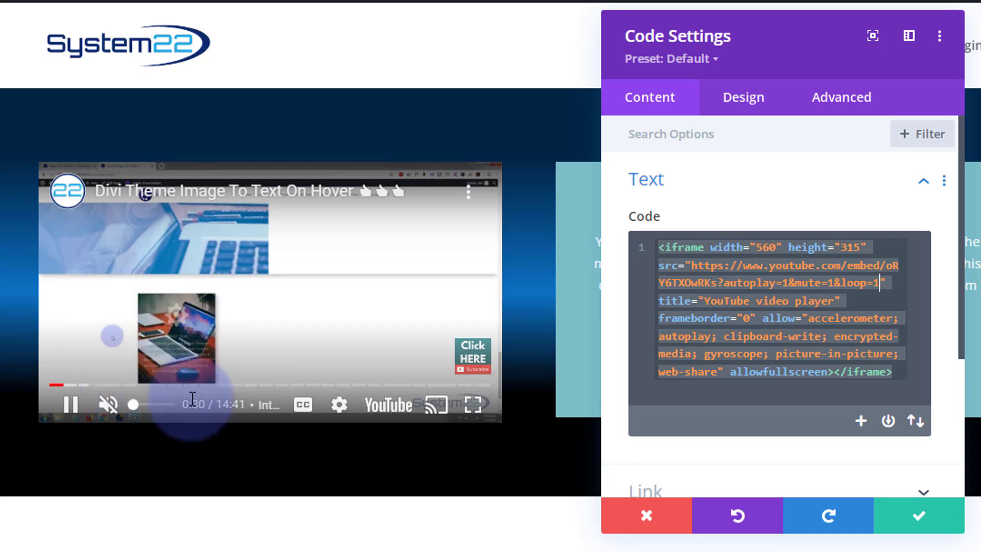
mouse_move(340, 405)
type("&")
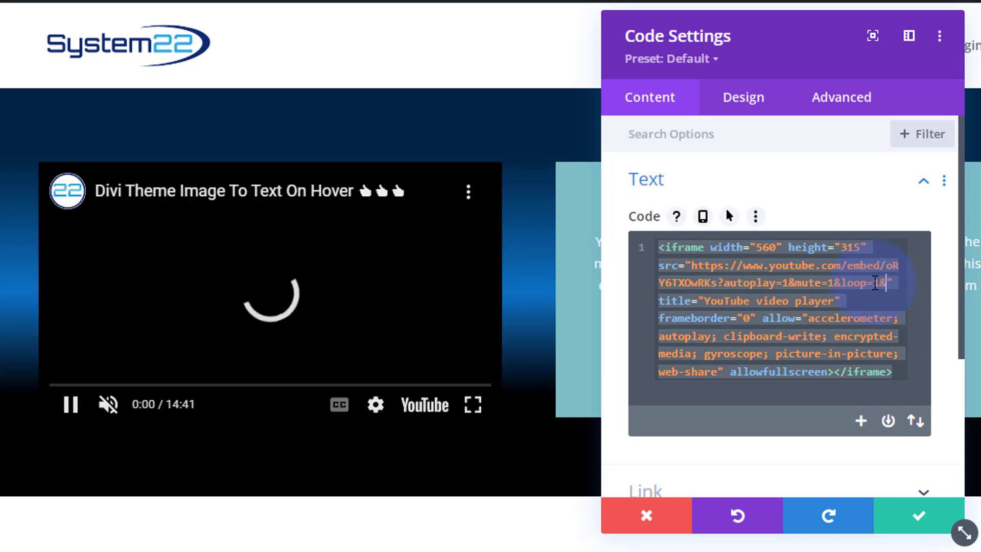
Add &controls=0 to the embed URL to hide the player controls.
type("controls=")
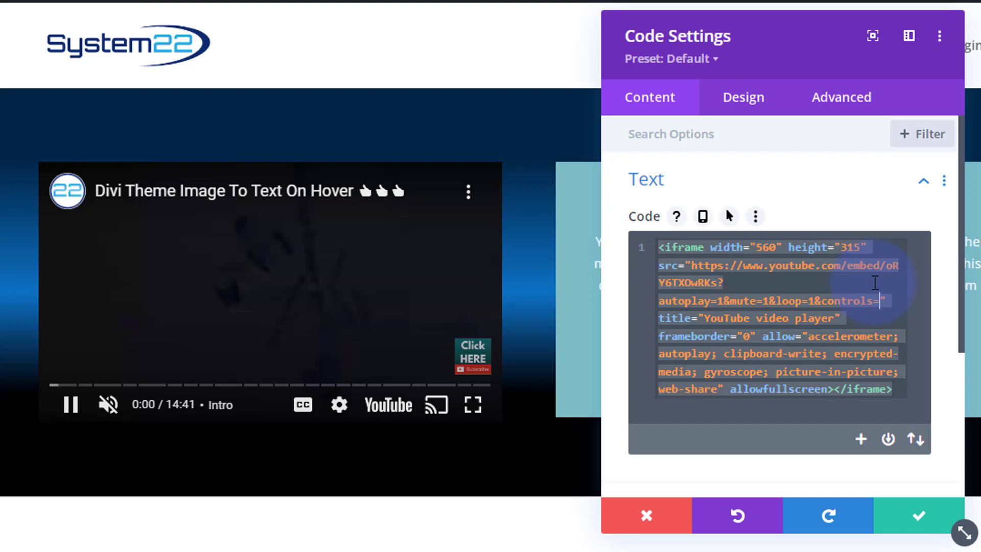
type("0")
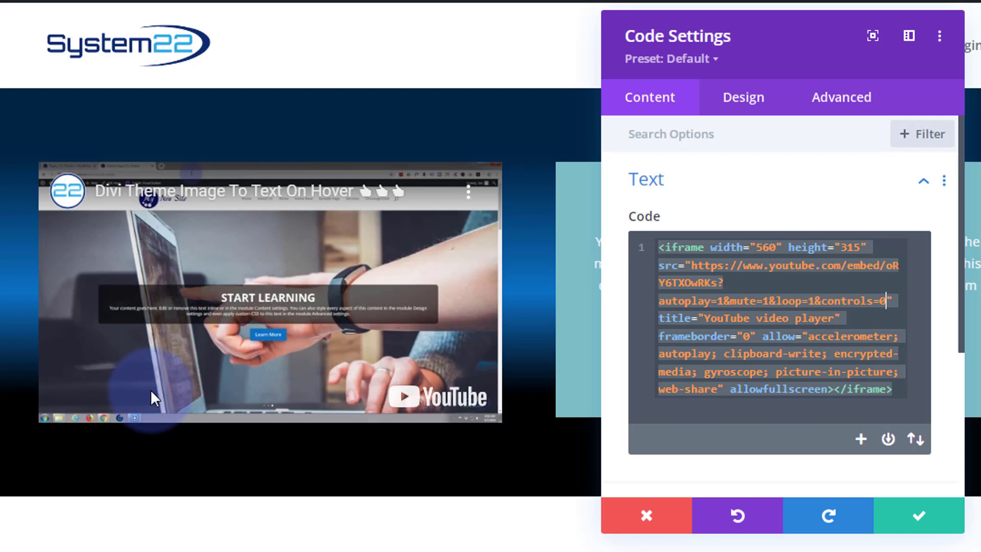
mouse_move(112, 415)
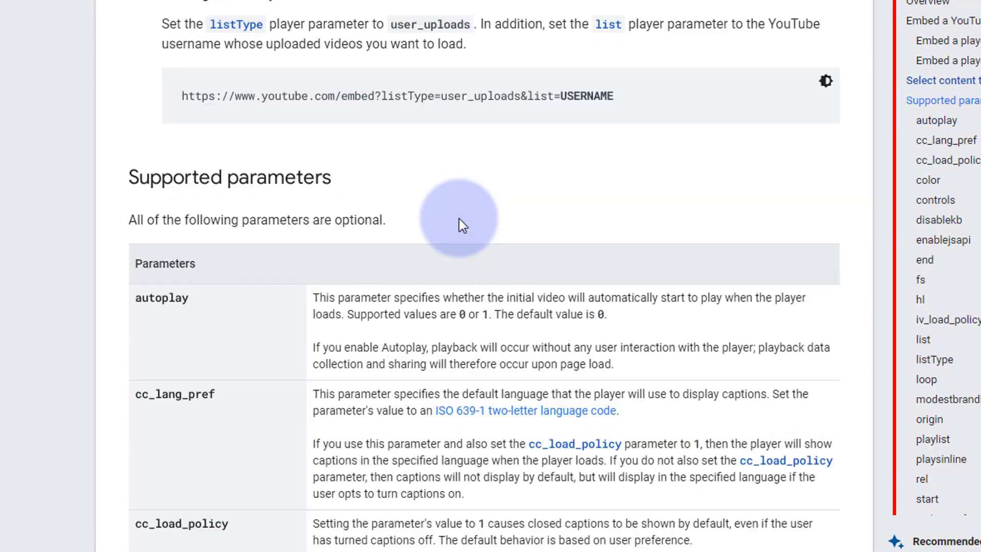
Scroll the player parameters reference down to modestbranding and select the parameter name.
scroll("down", 3)
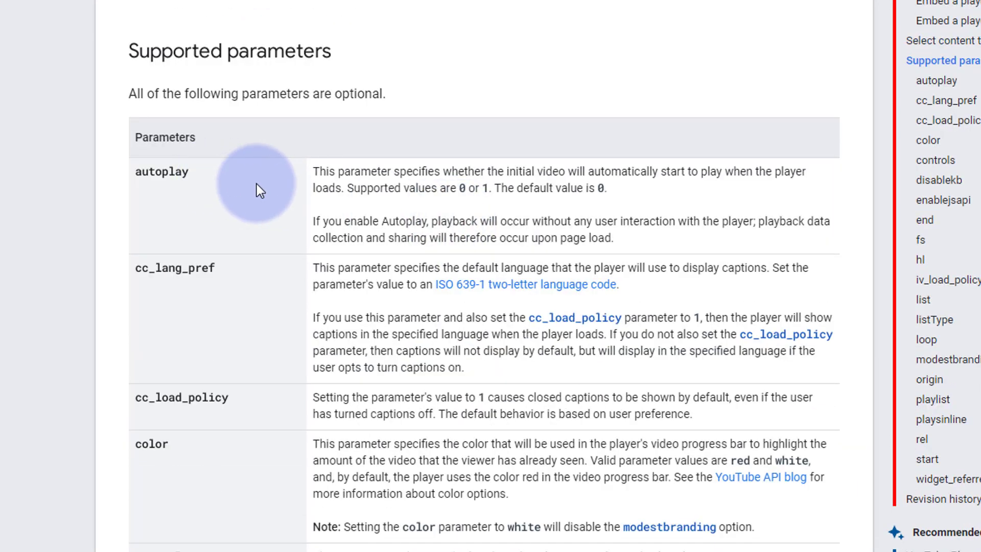
scroll("down", 3)
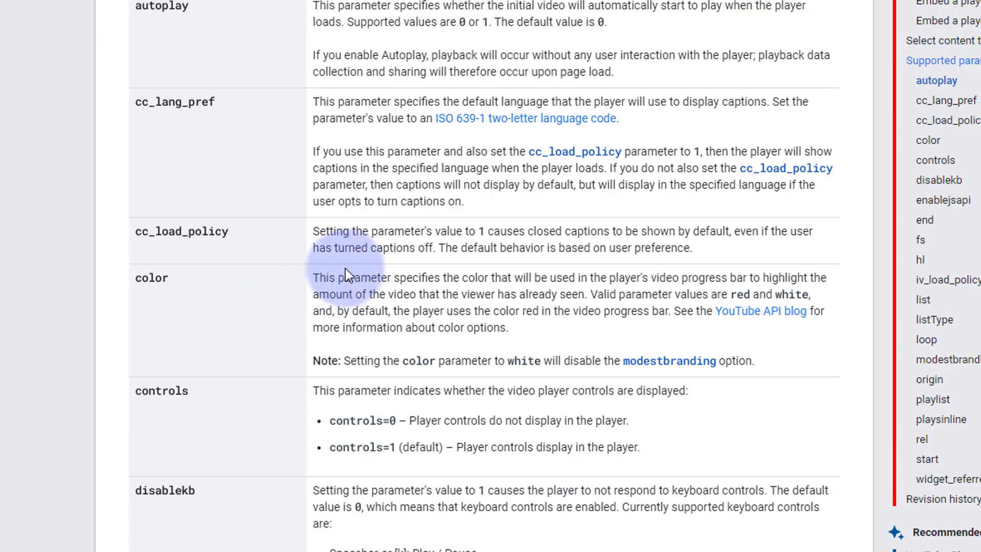
mouse_move(263, 305)
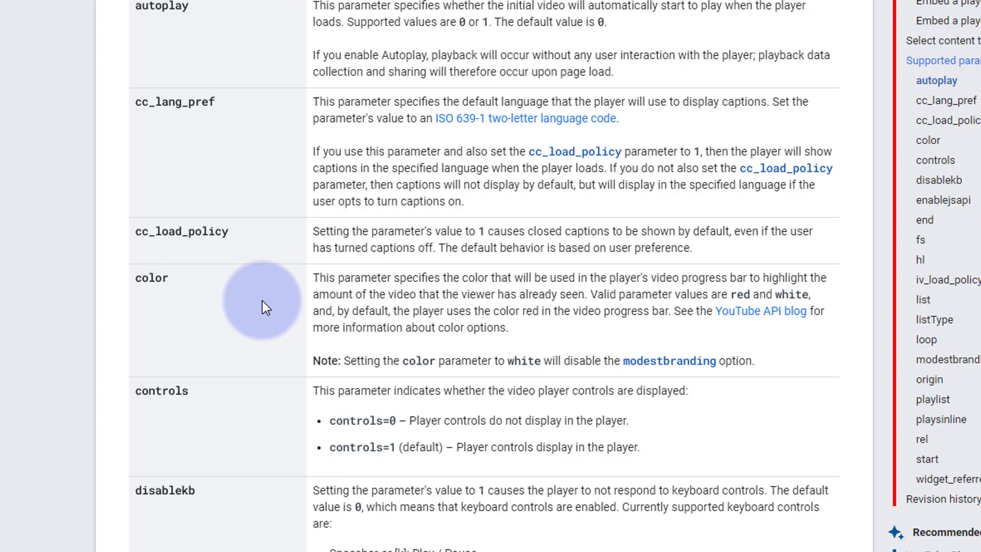
scroll("down", 3)
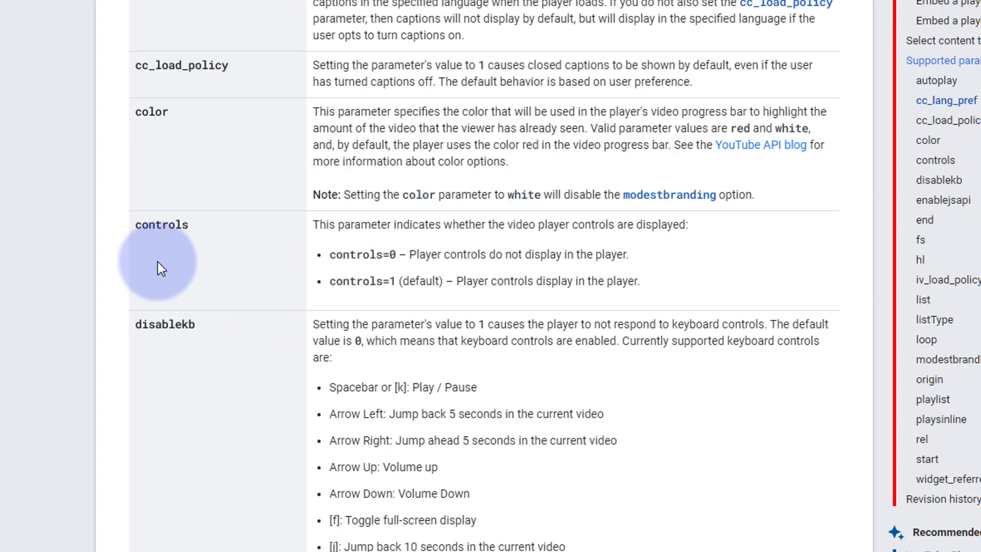
scroll("down", 3)
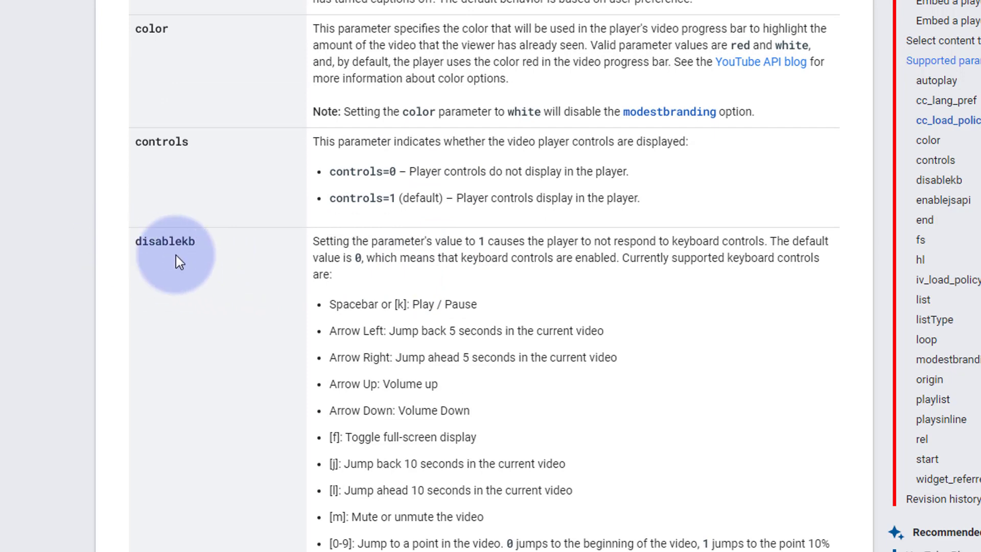
mouse_move(452, 258)
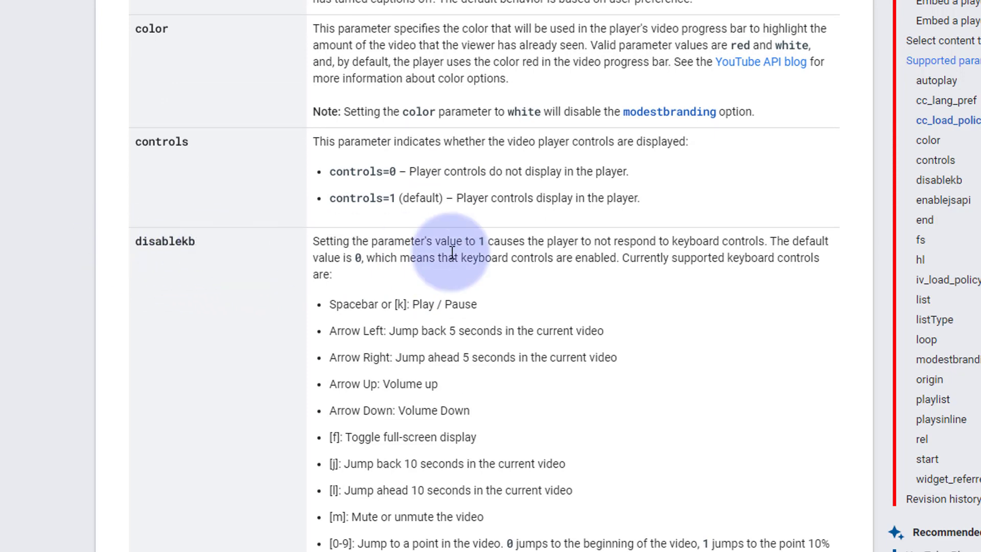
scroll("down", 3)
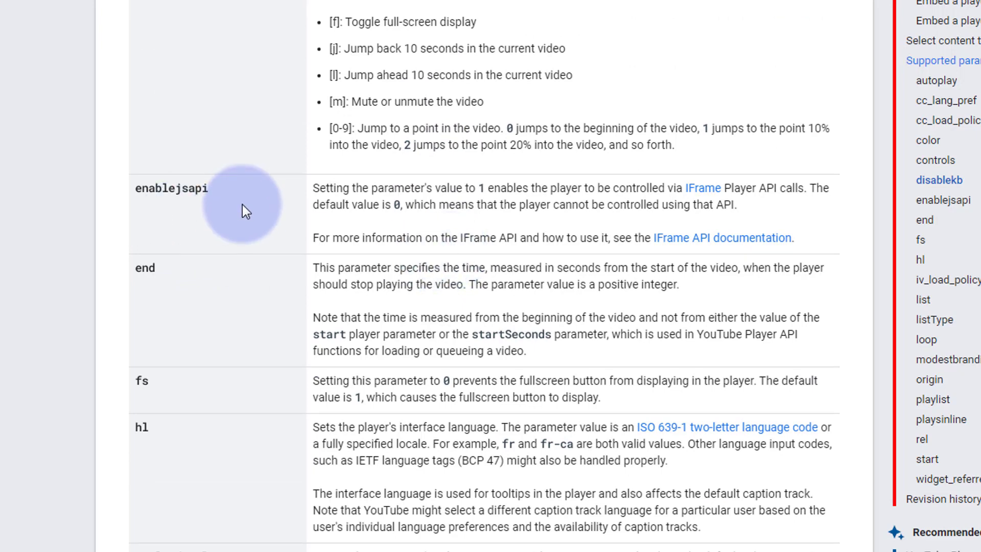
mouse_move(187, 294)
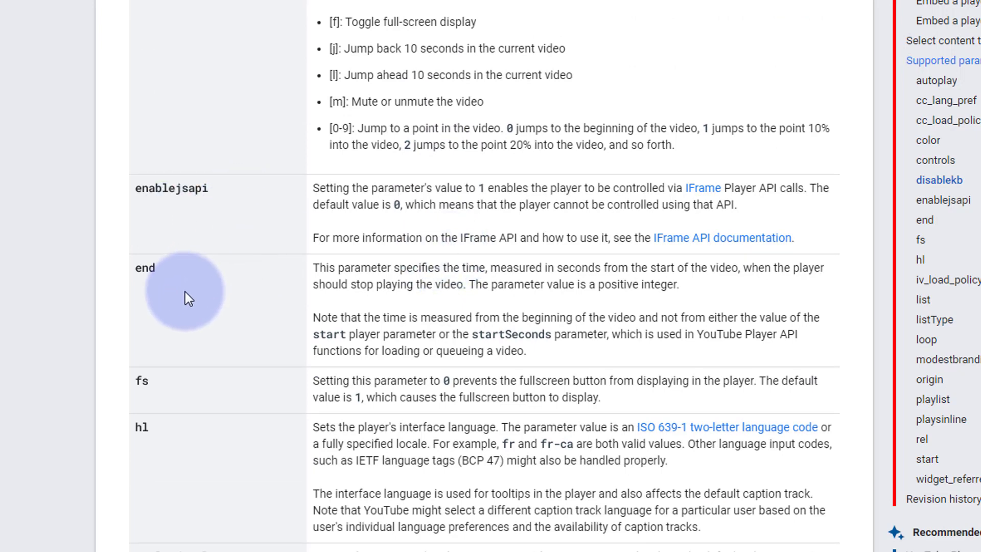
scroll("down", 3)
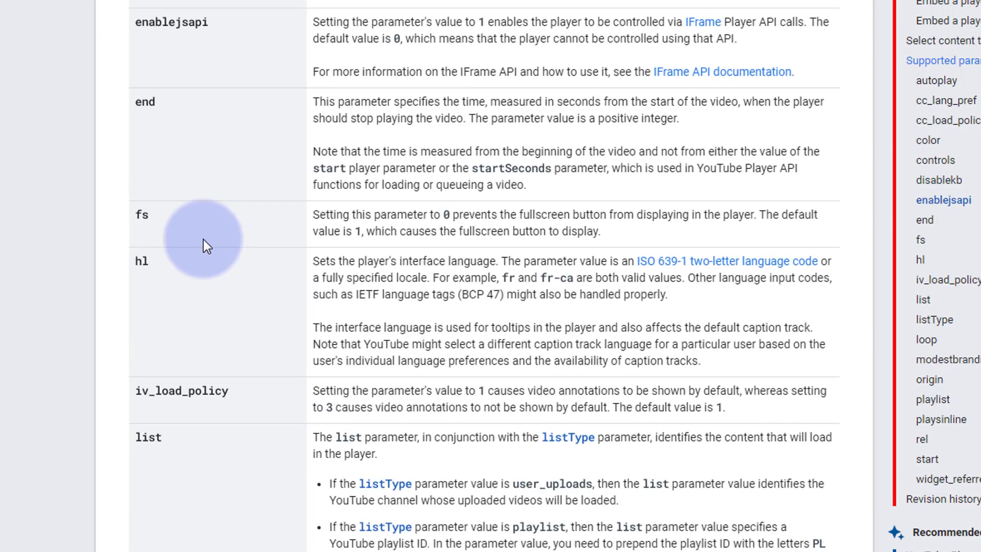
mouse_move(215, 228)
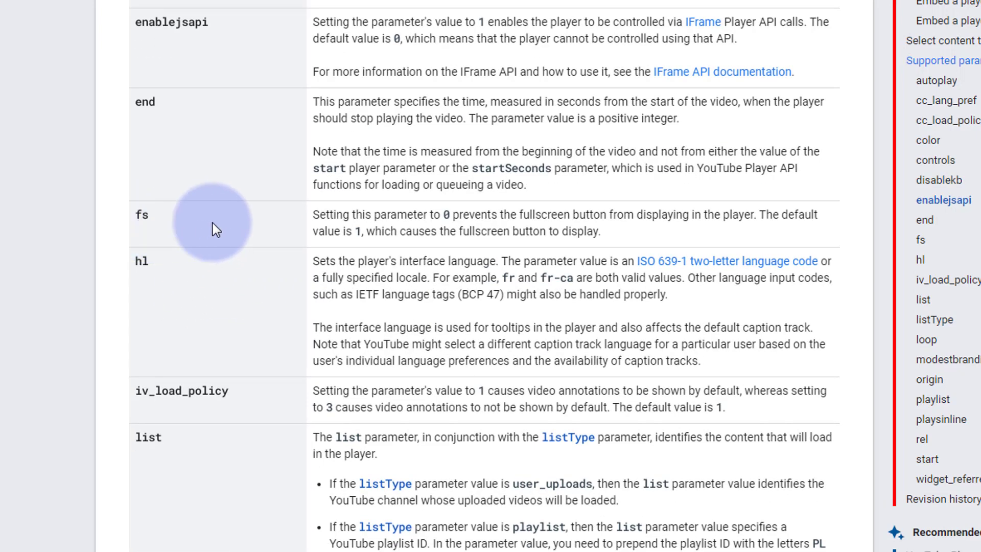
mouse_move(148, 283)
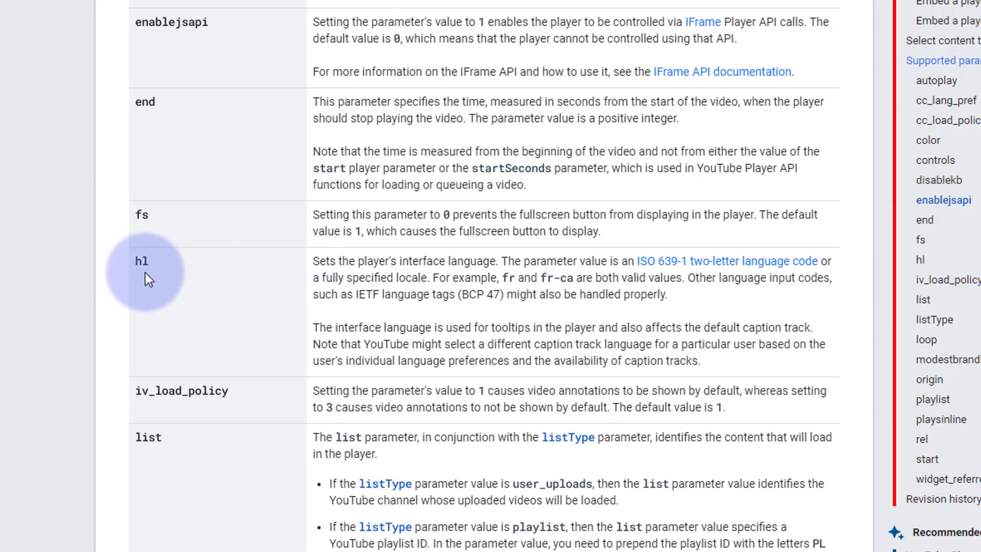
mouse_move(160, 266)
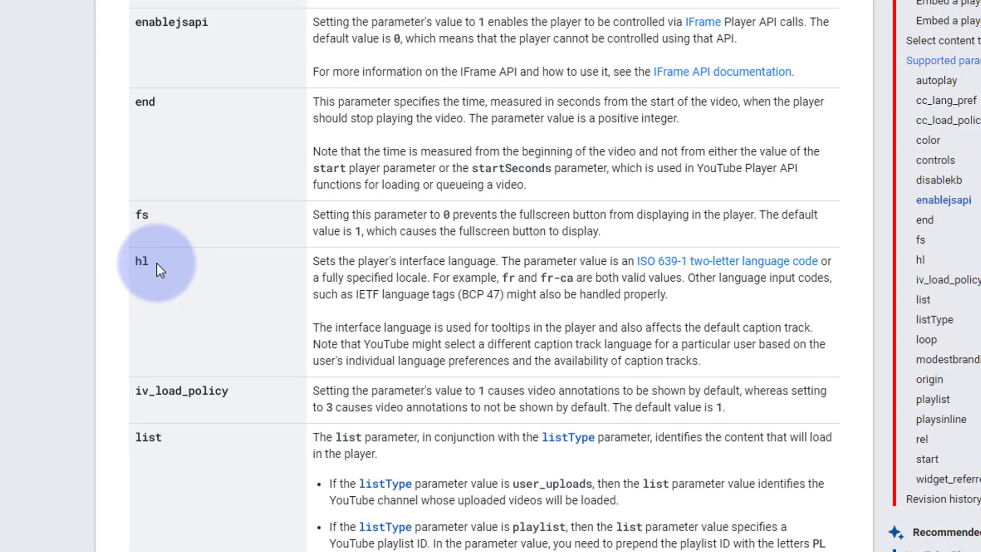
mouse_move(178, 277)
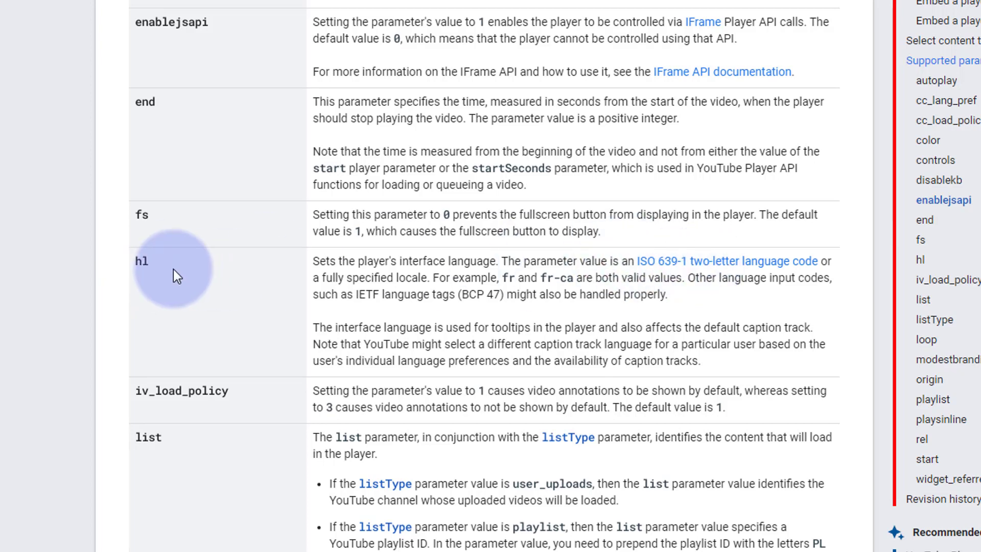
mouse_move(160, 385)
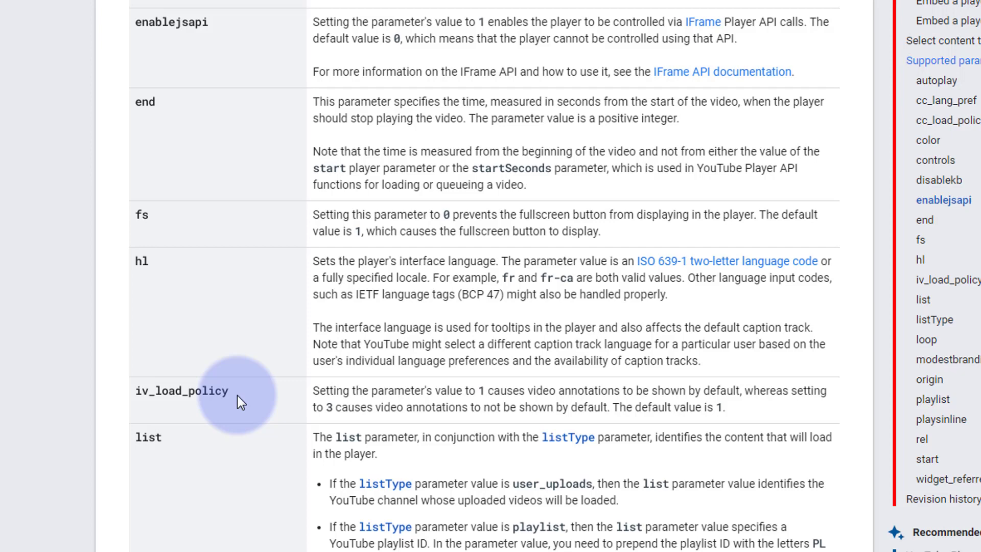
scroll("down", 3)
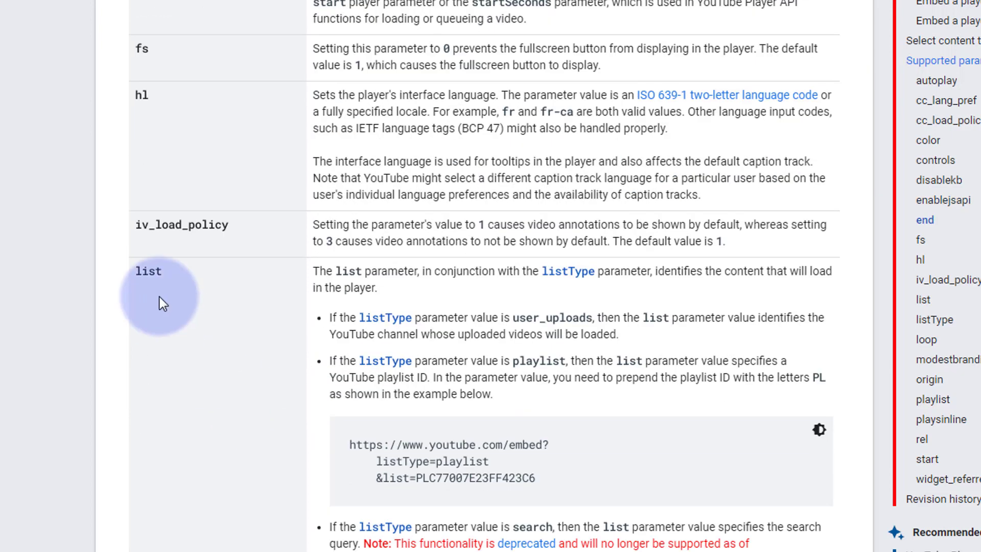
mouse_move(214, 285)
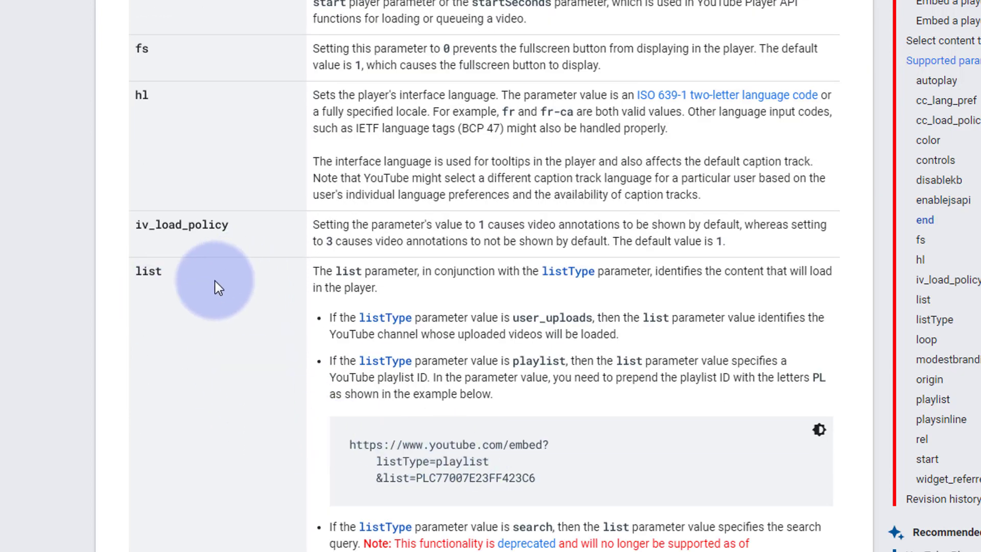
scroll("down", 3)
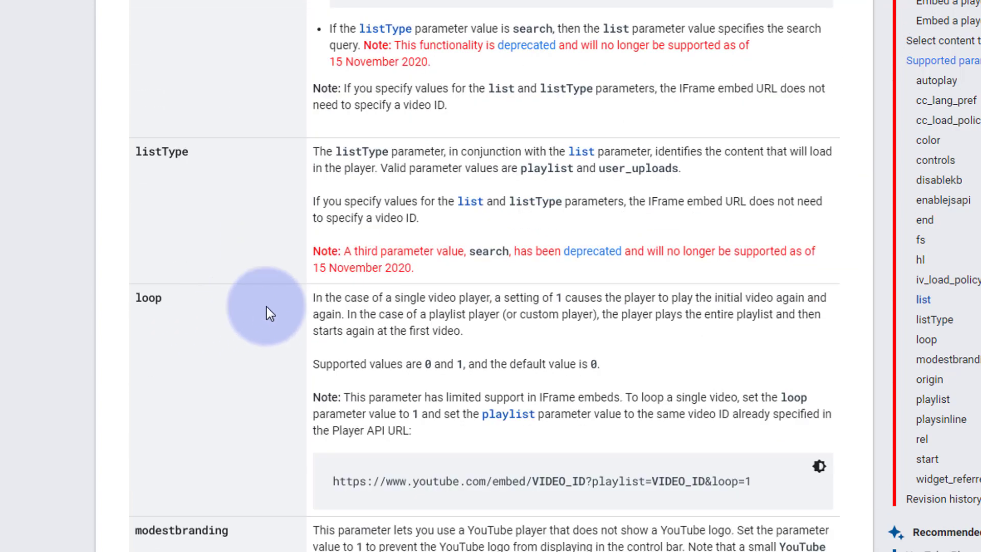
scroll("down", 3)
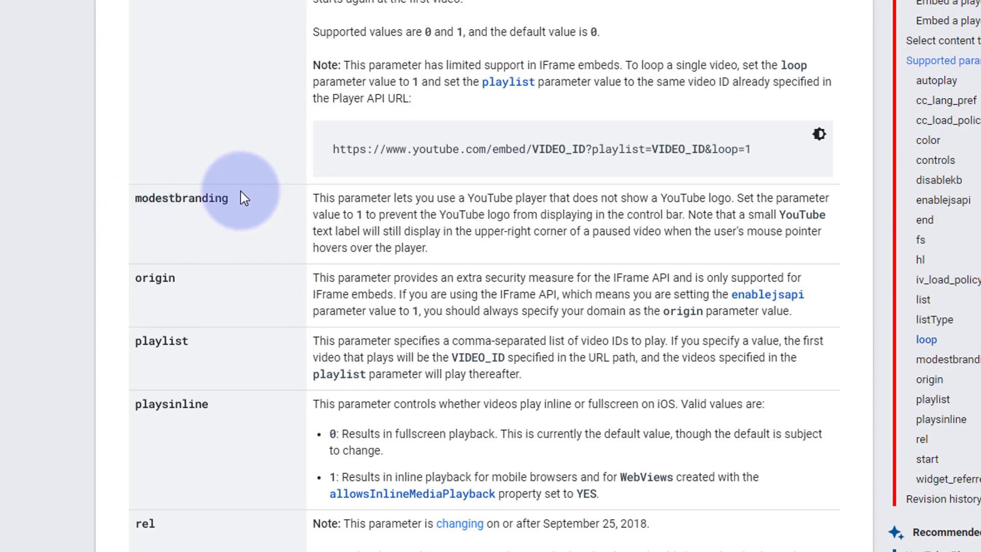
mouse_move(151, 219)
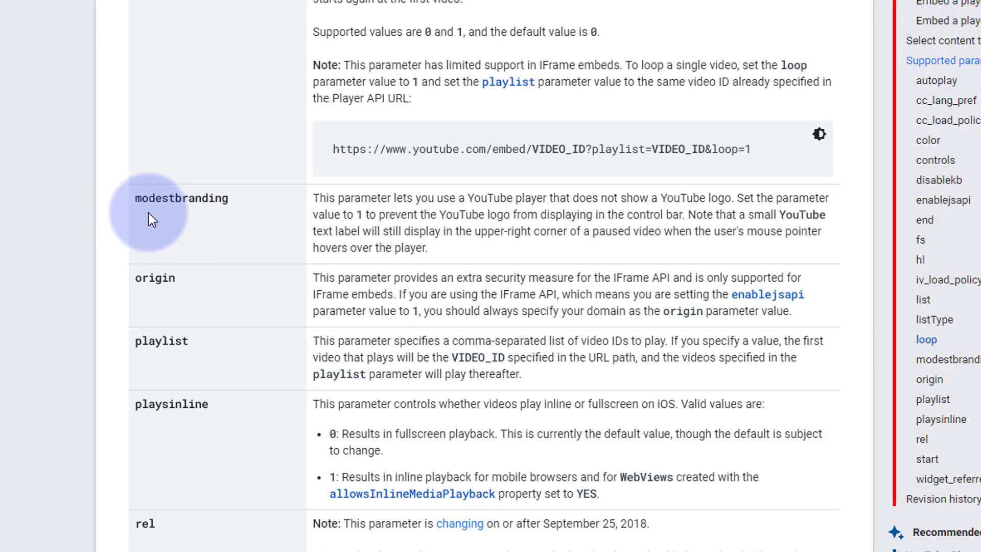
mouse_move(235, 203)
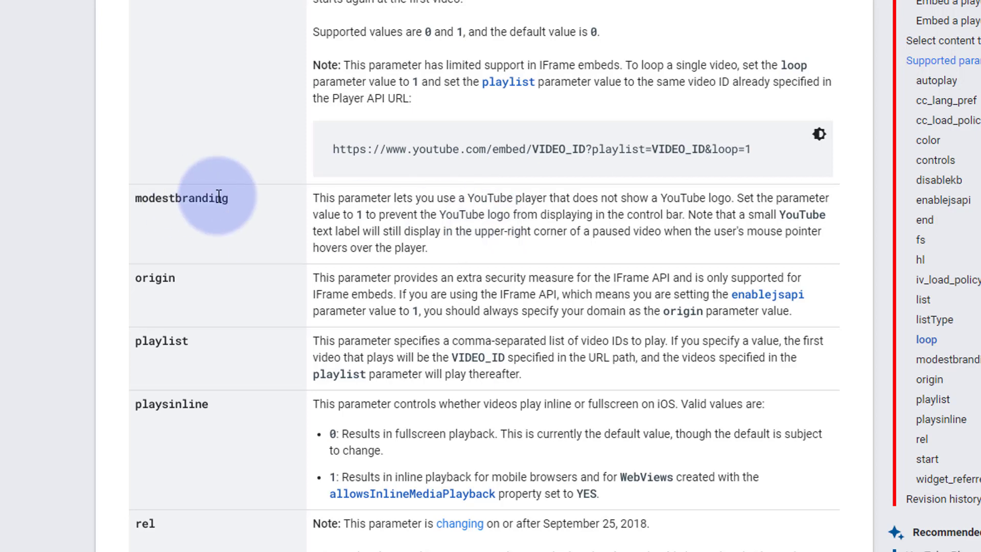
double_click(182, 198)
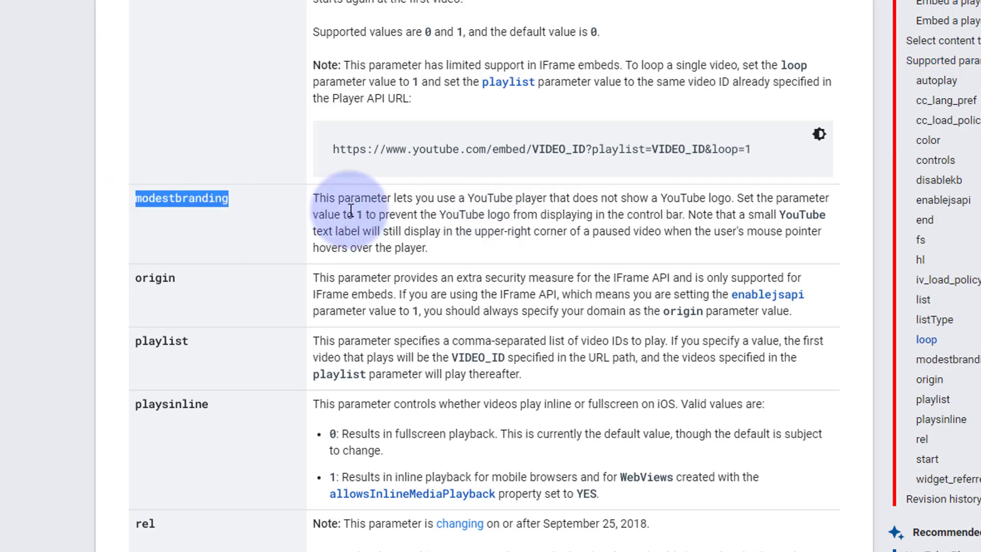
mouse_move(359, 215)
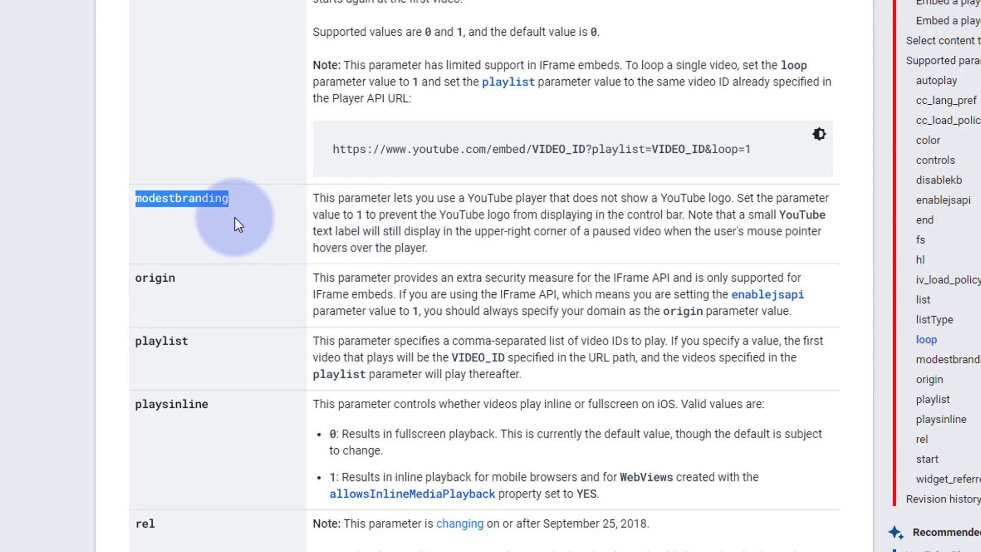
mouse_move(227, 214)
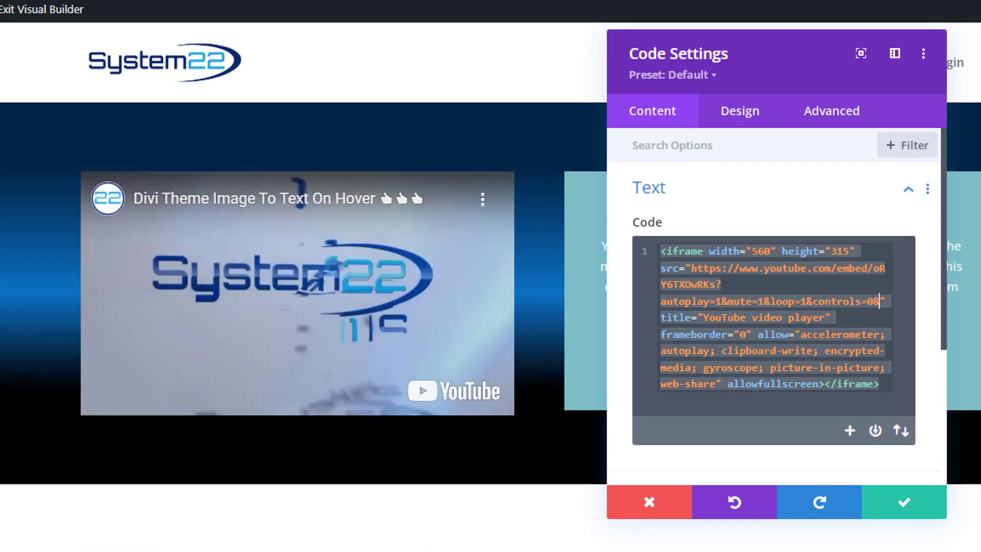
Add modestbranding=1 after controls=0& in the embed src URL.
type("modestbranding")
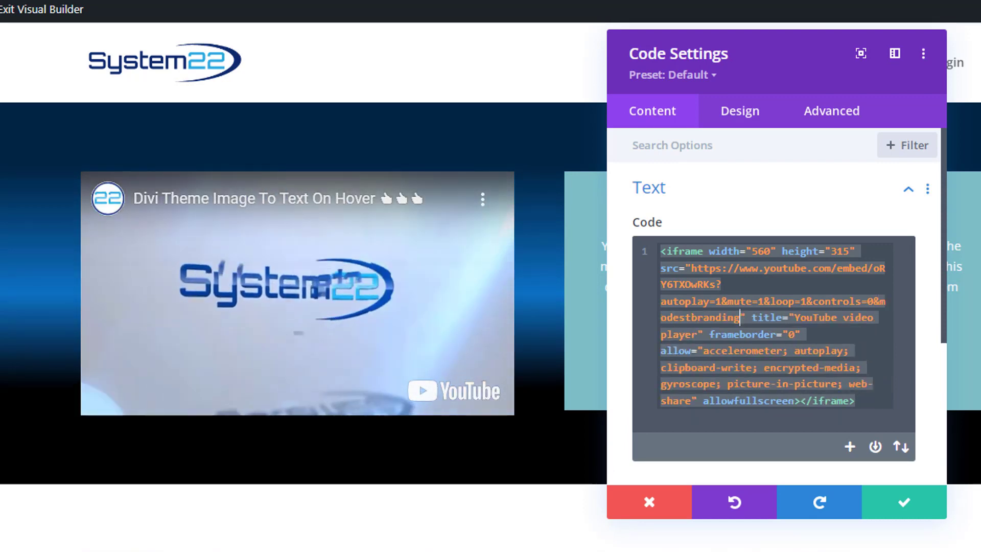
type("=1")
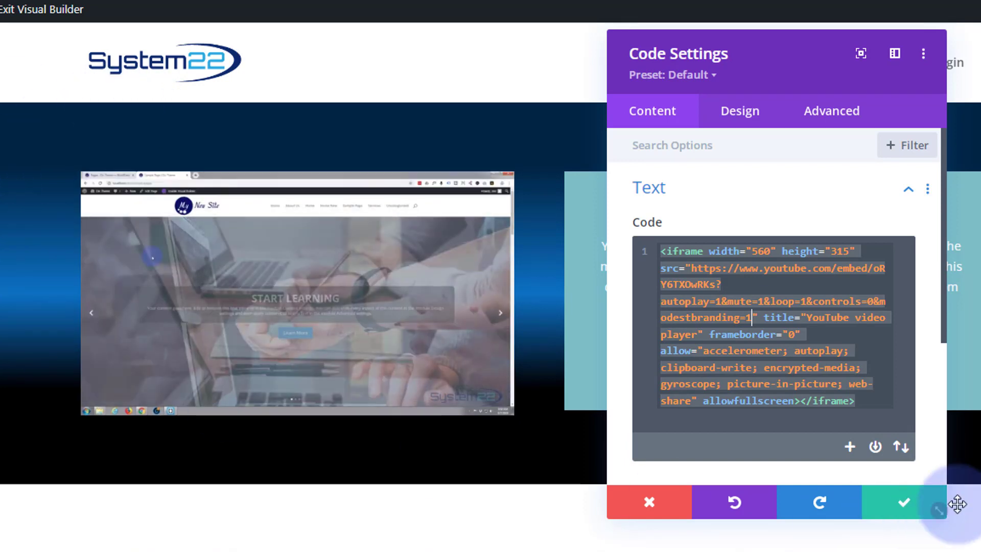
left_click(902, 503)
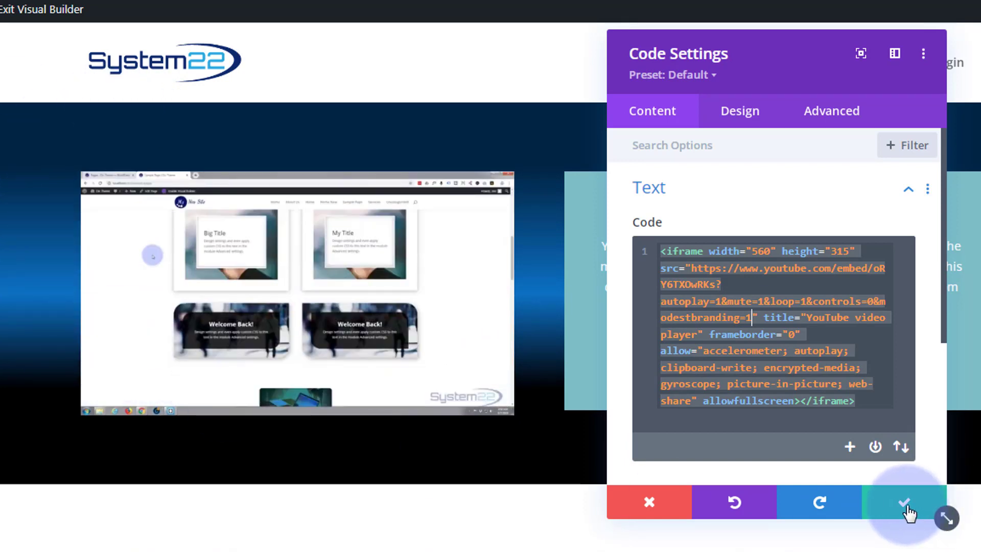
Confirm the Code module settings and exit the Visual Builder to the live page.
left_click(904, 502)
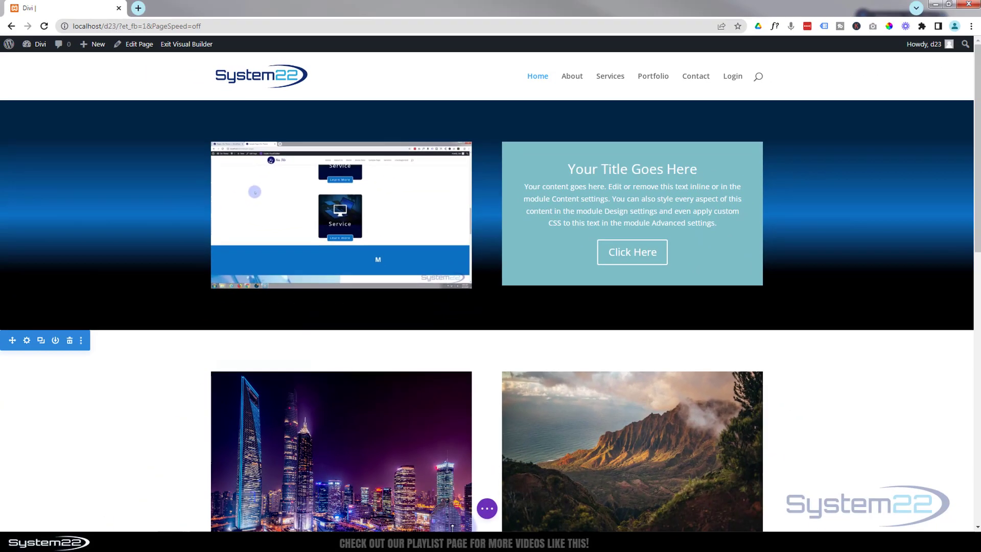
left_click(487, 508)
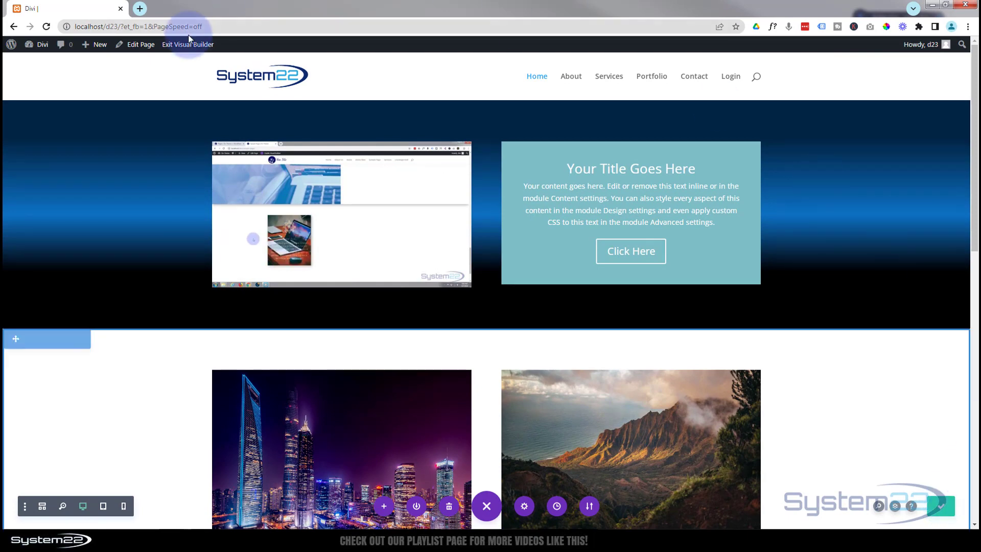
left_click(188, 45)
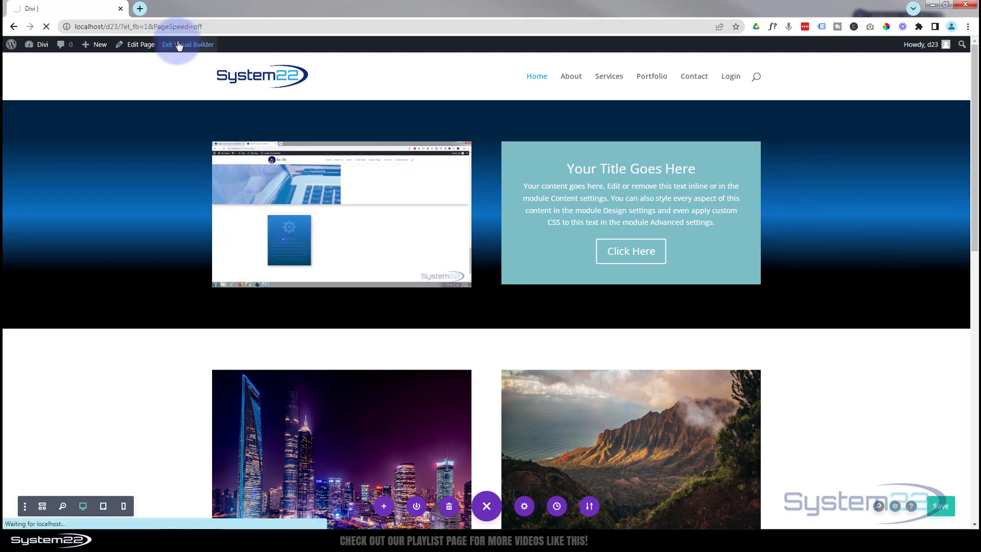
left_click(187, 45)
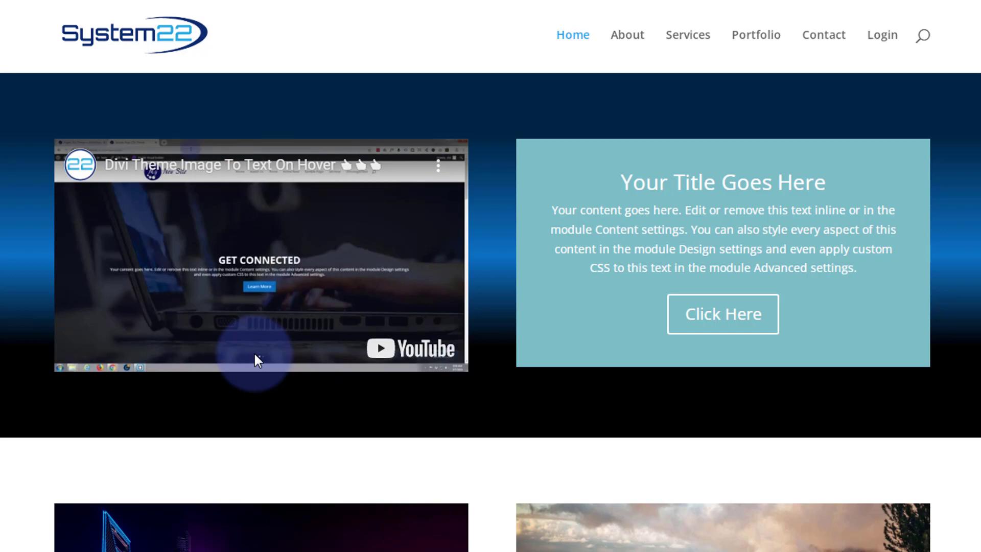
mouse_move(412, 356)
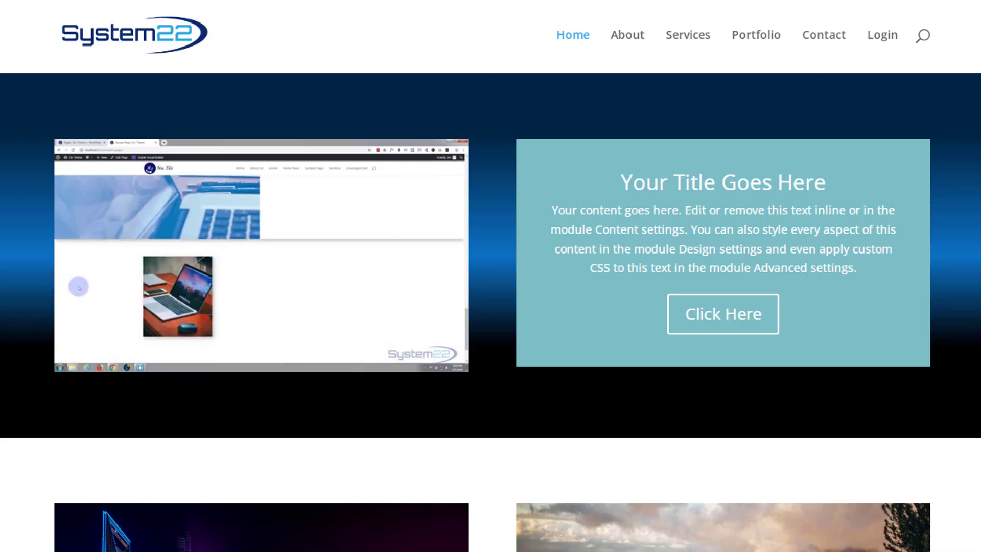
mouse_move(119, 295)
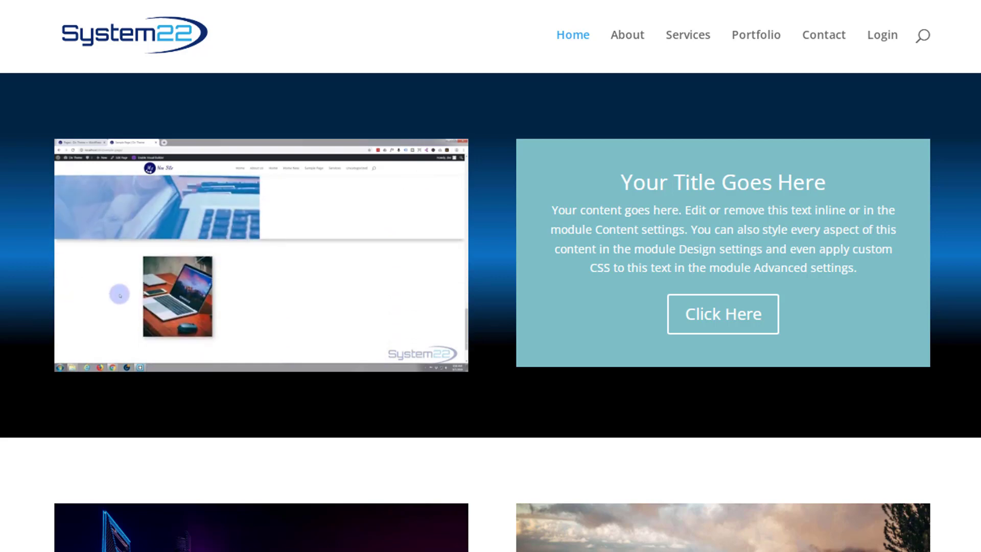